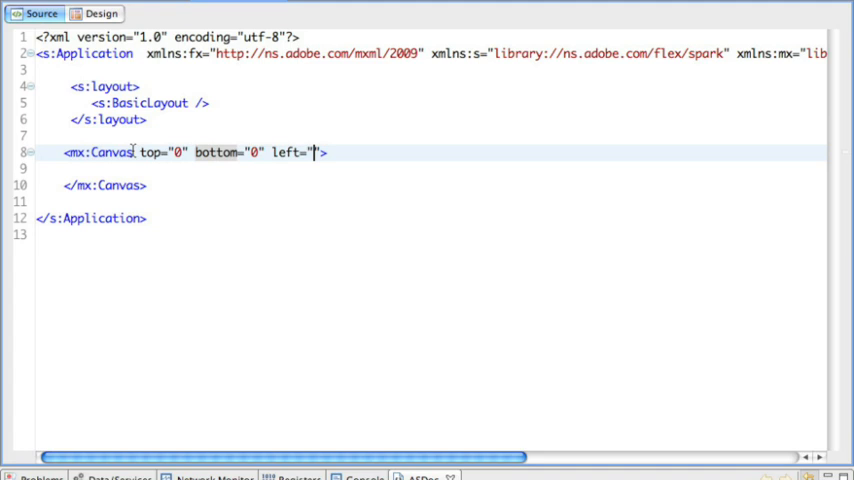
Add left="0", right="0" and backgroundColor="0xFFFFFF" to the mx:Canvas tag.
text(0)
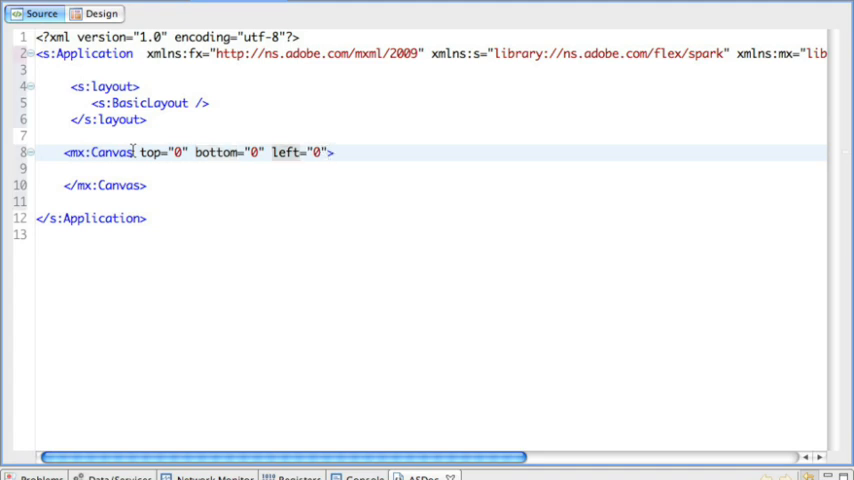
text(right="")
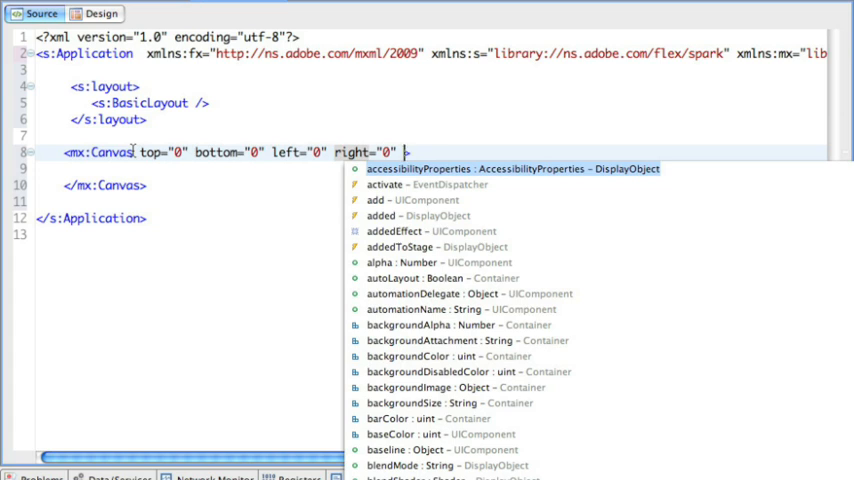
text(backgroundColor=")
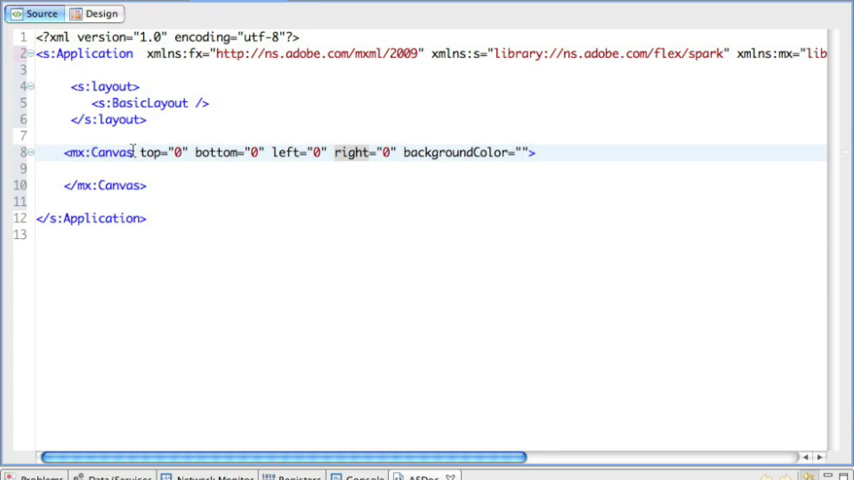
text(0x)
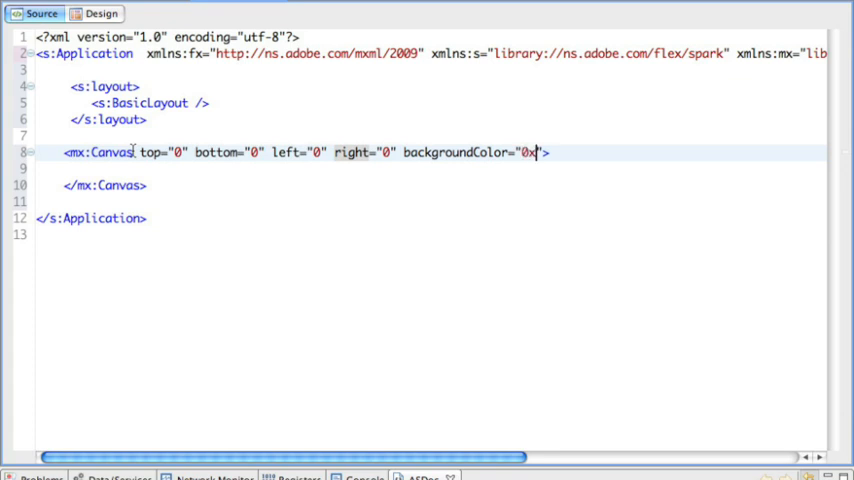
text(FFFFFF)
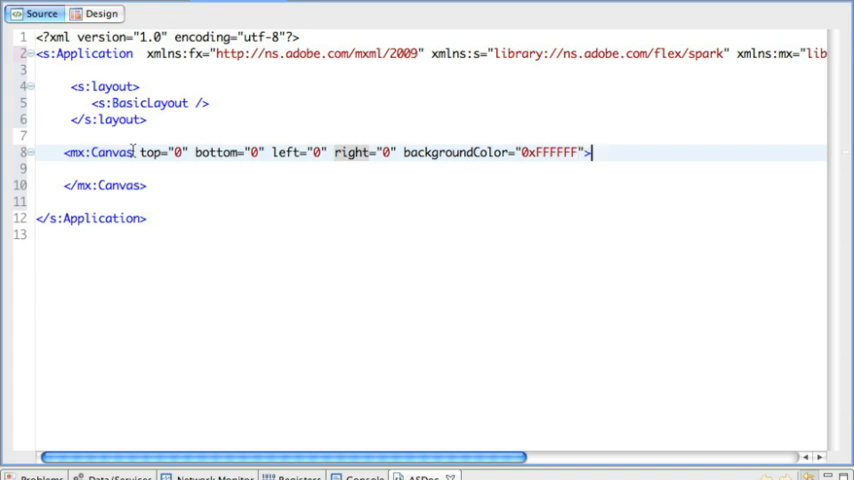
key(Return)
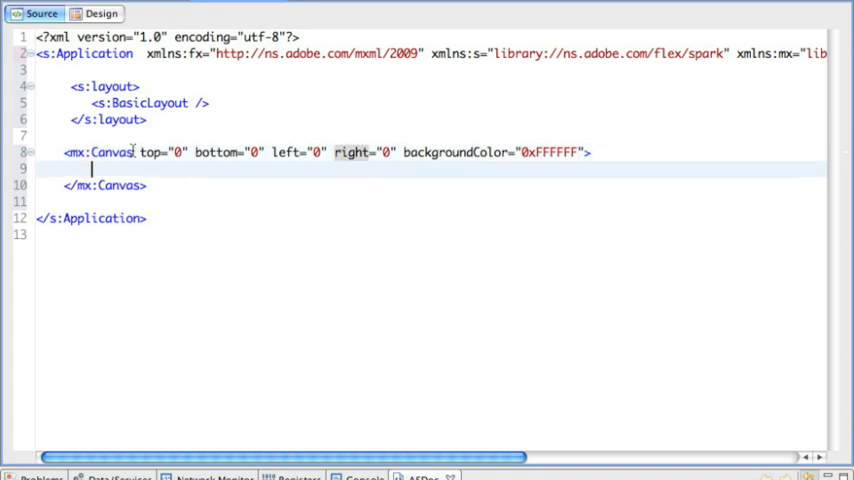
Insert <s:Graphic x="0" y="0" color="#F51010"> inside the Canvas via code hints.
text(<s:Graphic)
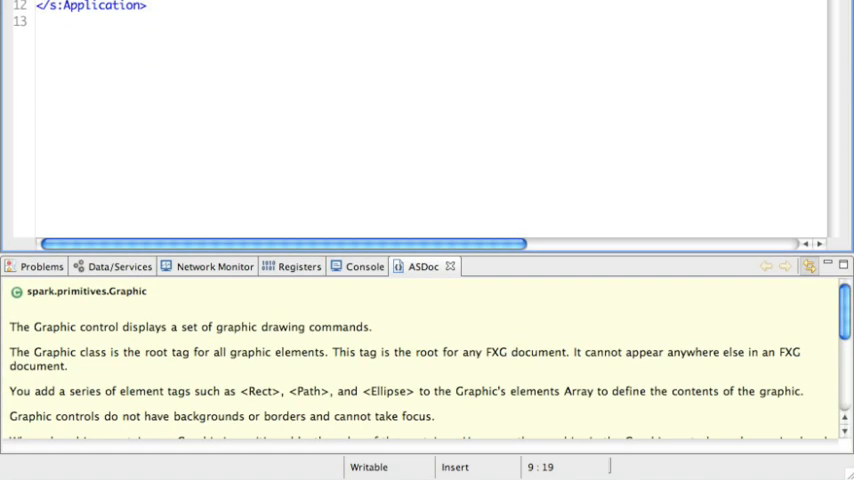
mouse_move(232, 448)
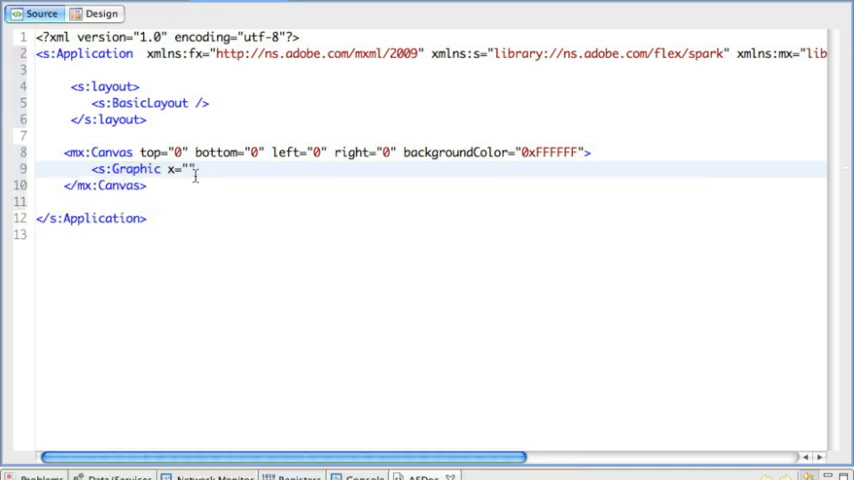
text(0)
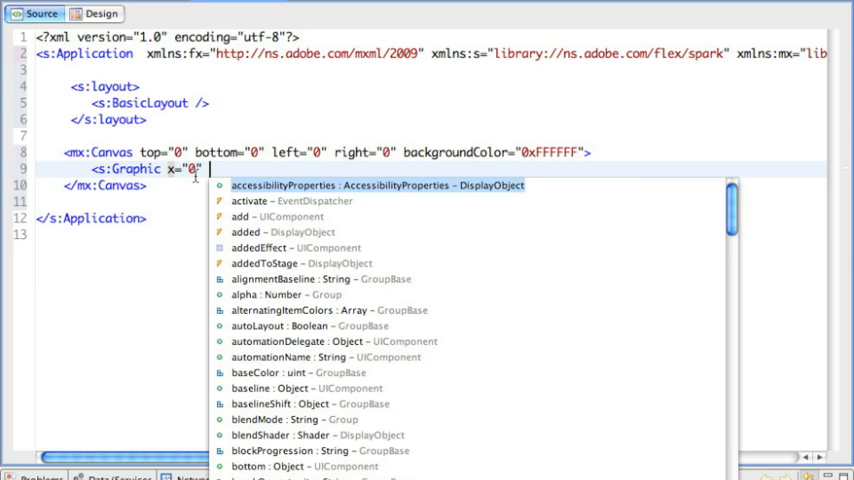
text(y)
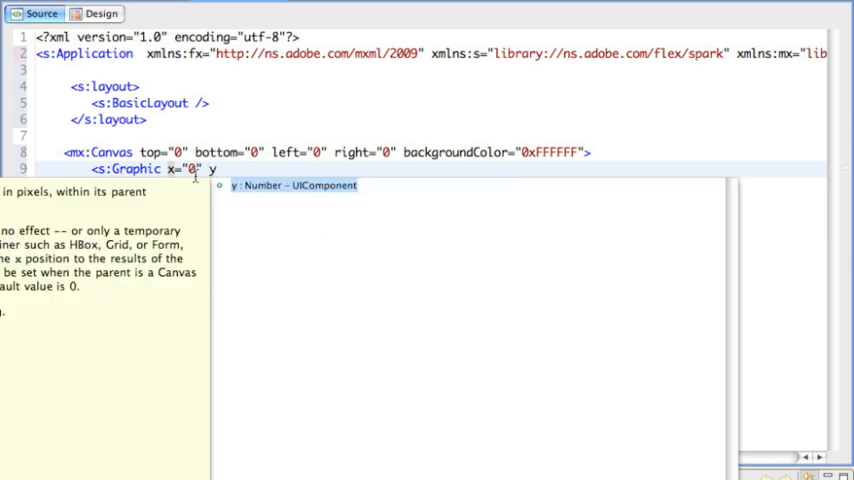
text(y="0")
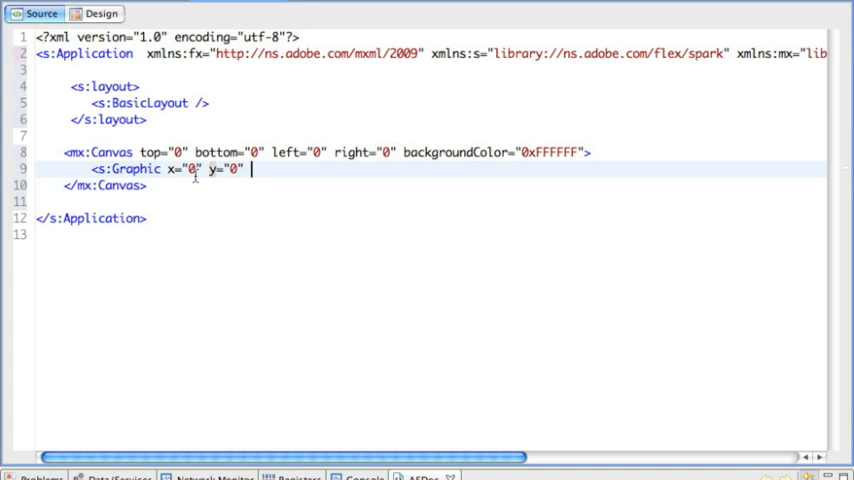
text(color=")
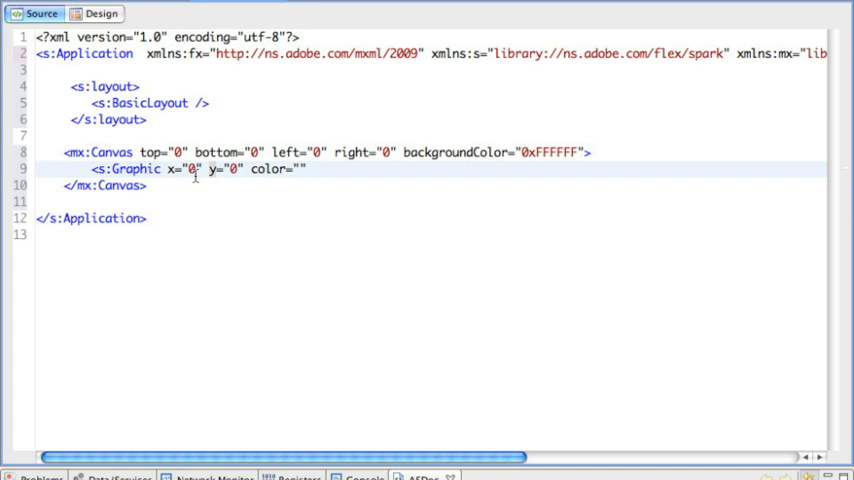
text(#F)
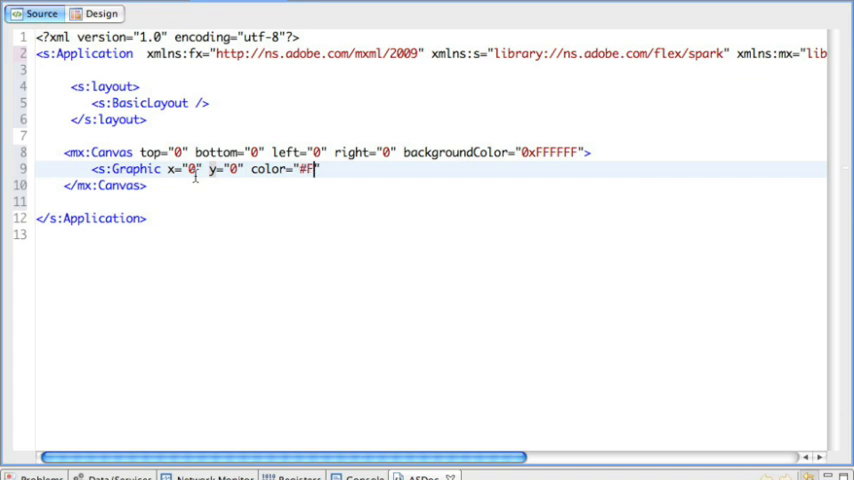
text(510101)
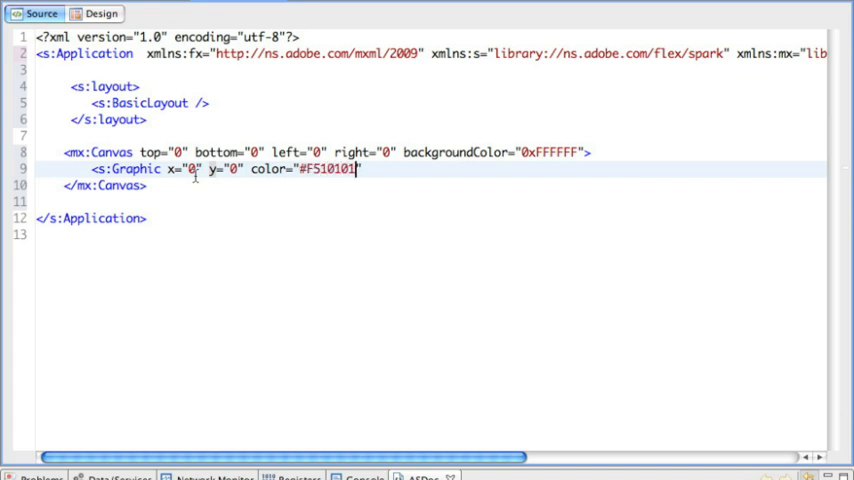
key(Backspace)
text( >)
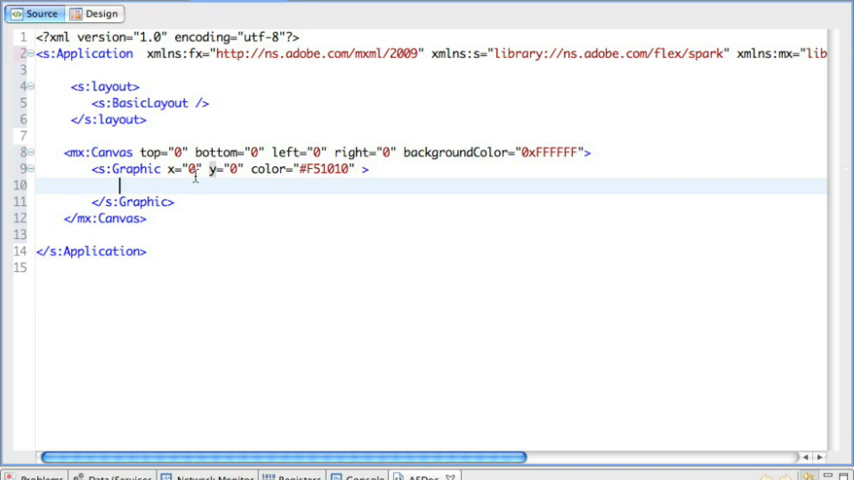
Add an s:Rect with height="100" and width="200" inside the Graphic.
text(s:Rect)
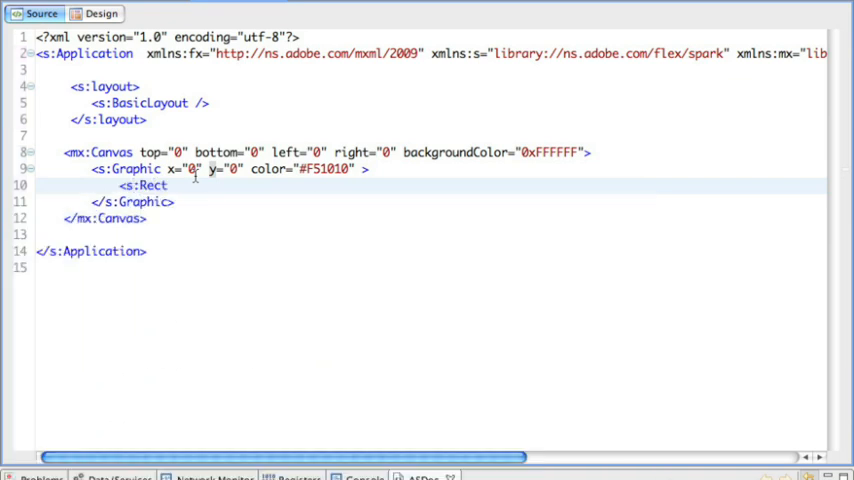
text(height="100" width="20)
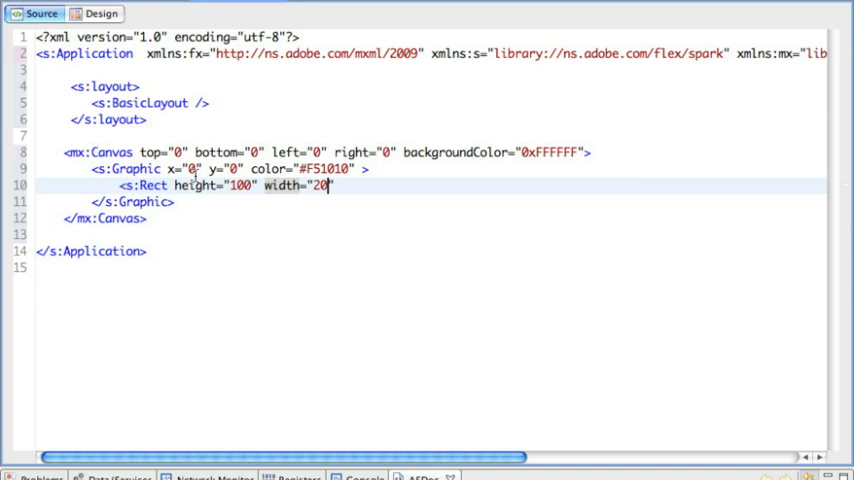
text(0)
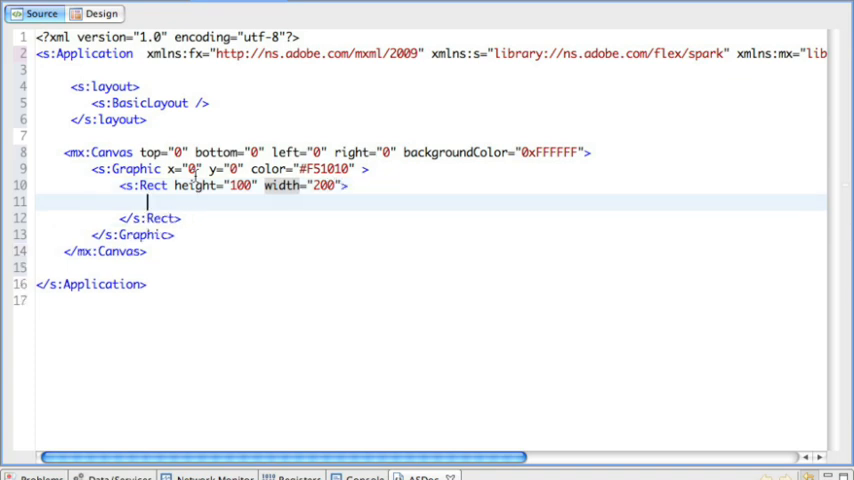
Give the Rect an s:fill containing an mx:SolidColor with colour 0xFF2345.
text(<fi)
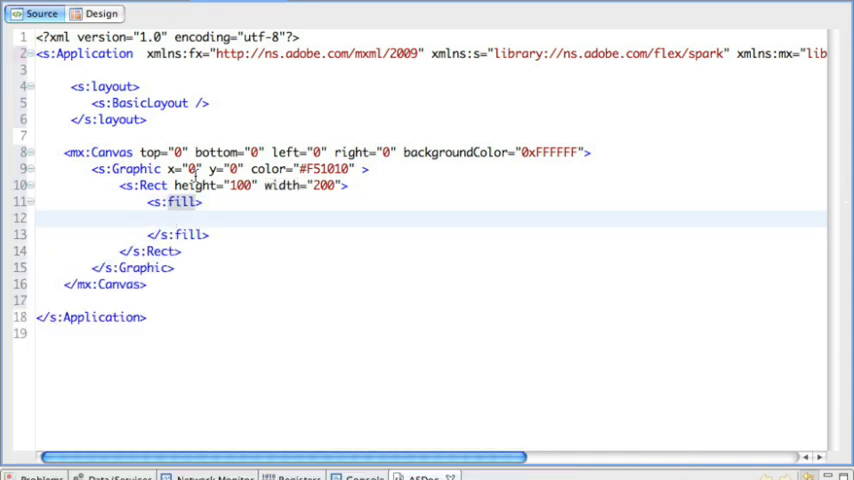
text(<mx:SolidColor)
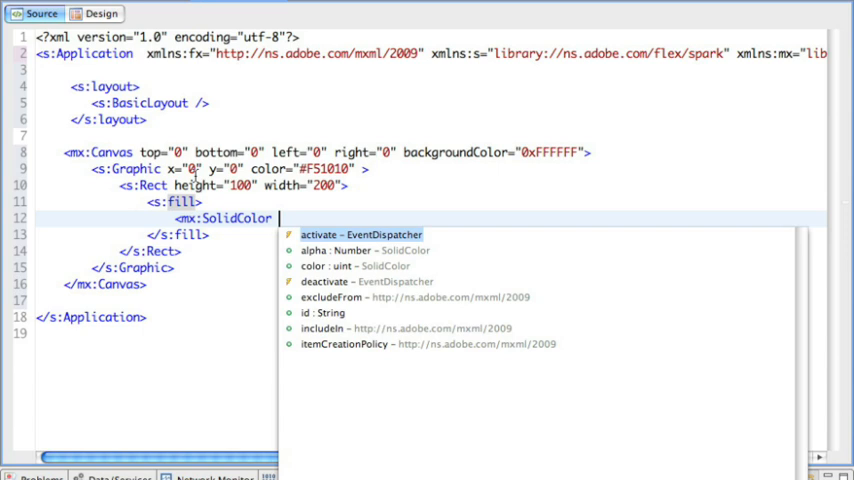
text(0xFF)
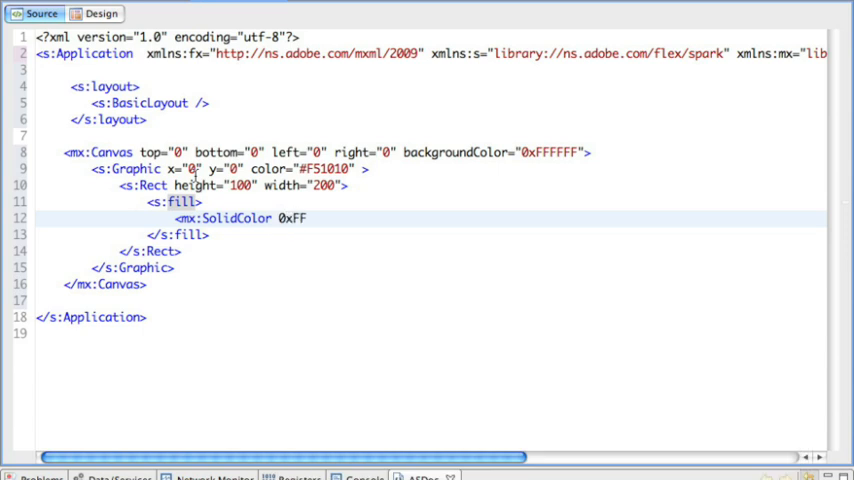
text(2345" />)
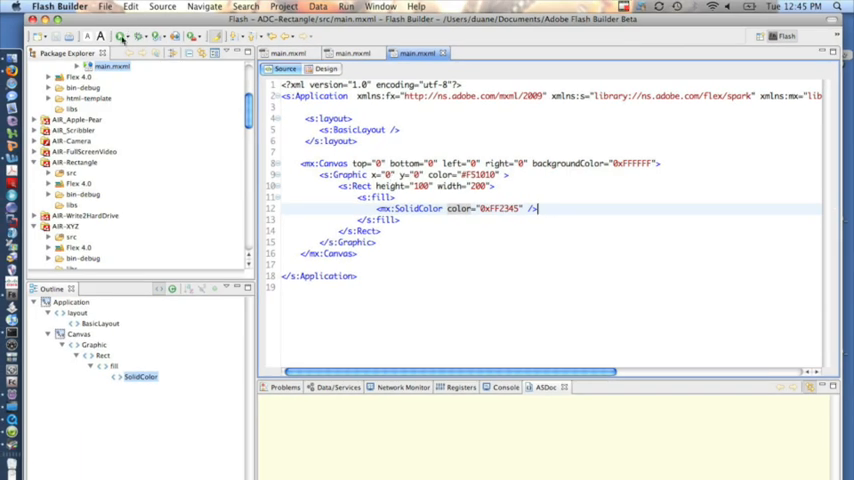
mouse_move(120, 36)
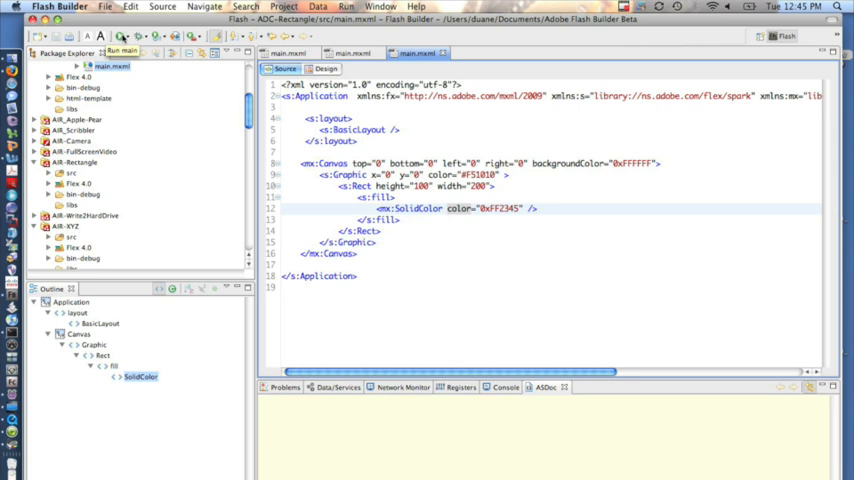
click(120, 36)
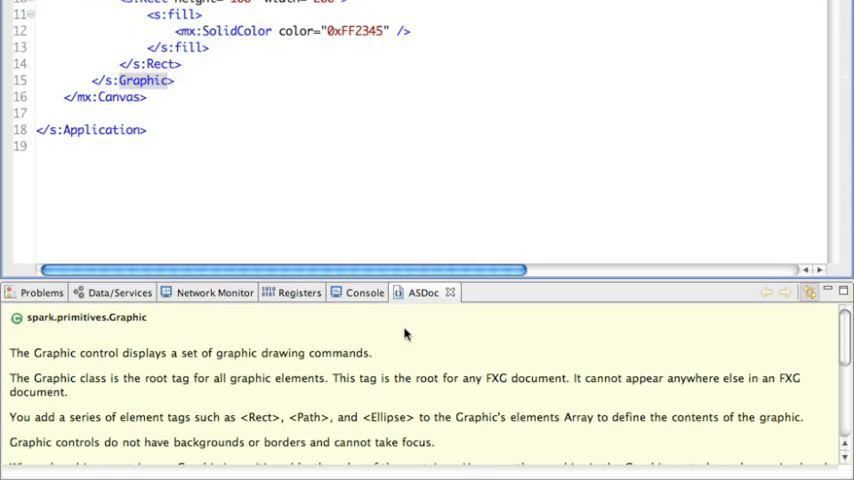
mouse_move(290, 424)
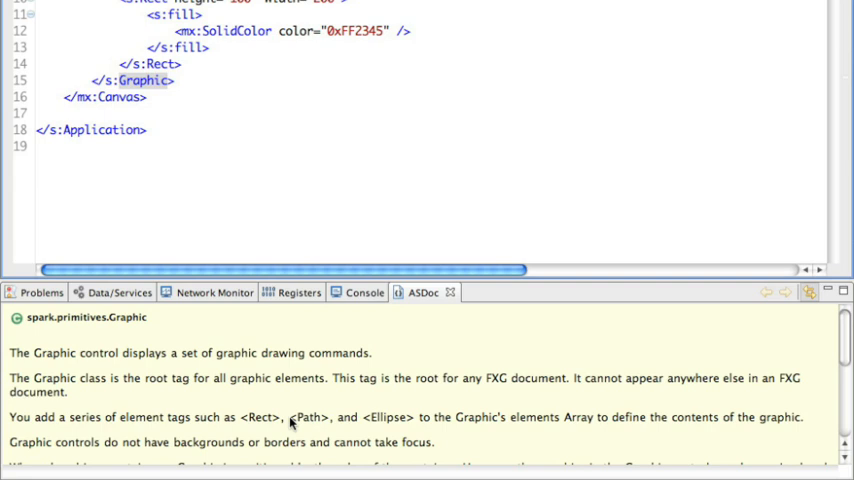
mouse_move(378, 428)
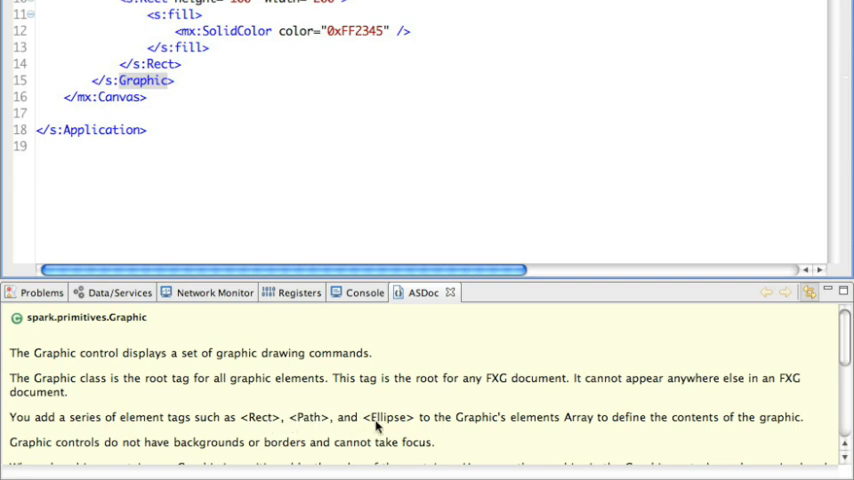